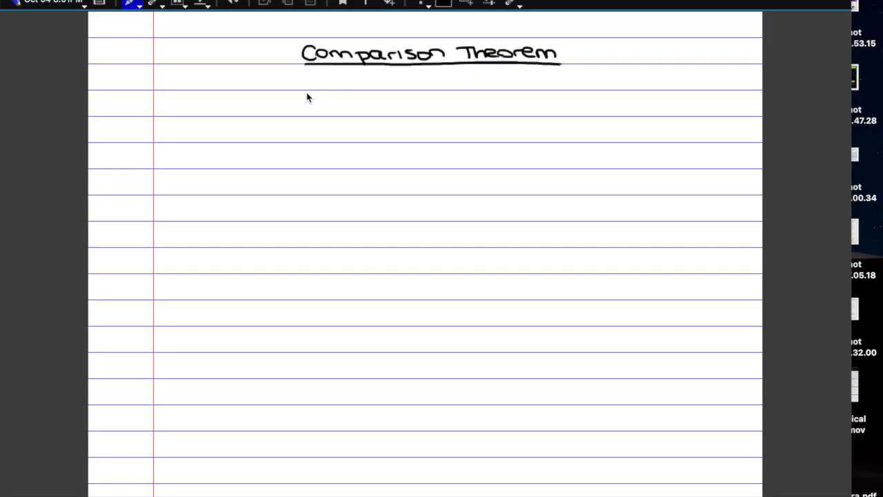
pyautogui.moveTo(295, 128)
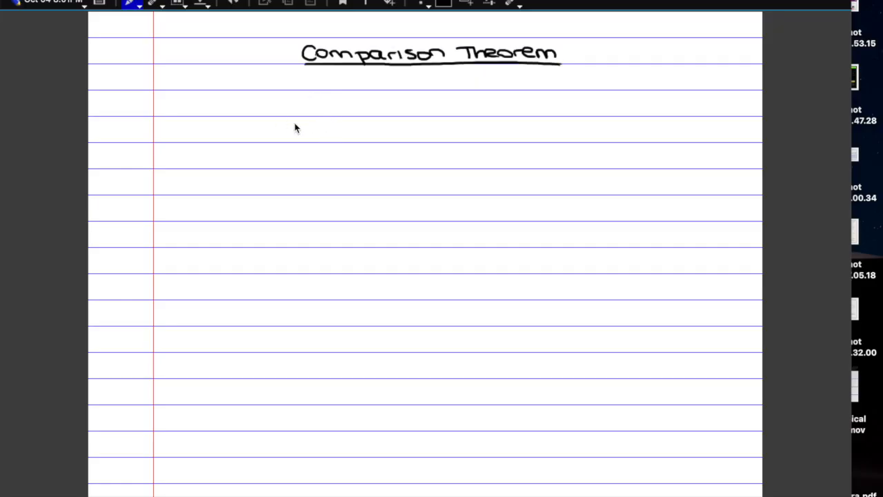
pyautogui.moveTo(207, 121)
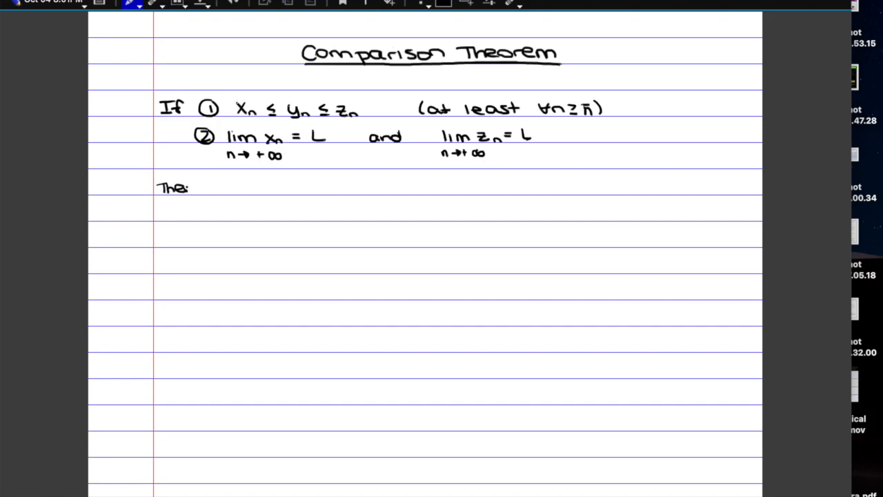
# - Write 'Then lim yn = L' beneath the hypotheses xn ≤ yn ≤ zn and lim xn = lim zn = L
pyautogui.write('Then lim yn = L')
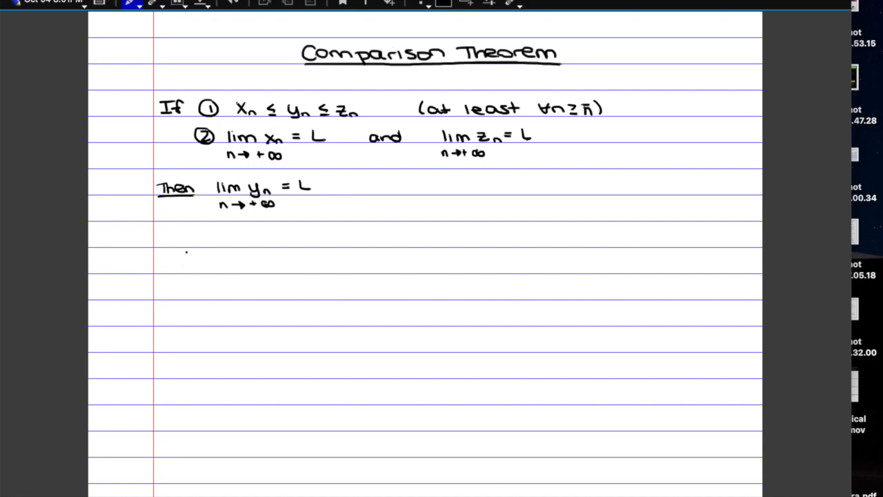
# - Sketch axes with dots and an orange dashed band, then write ∀ε>0, ∃n̄: ∀n≥n̄ xn ∈ B(L)
pyautogui.moveTo(186, 242); pyautogui.dragTo(191, 330)
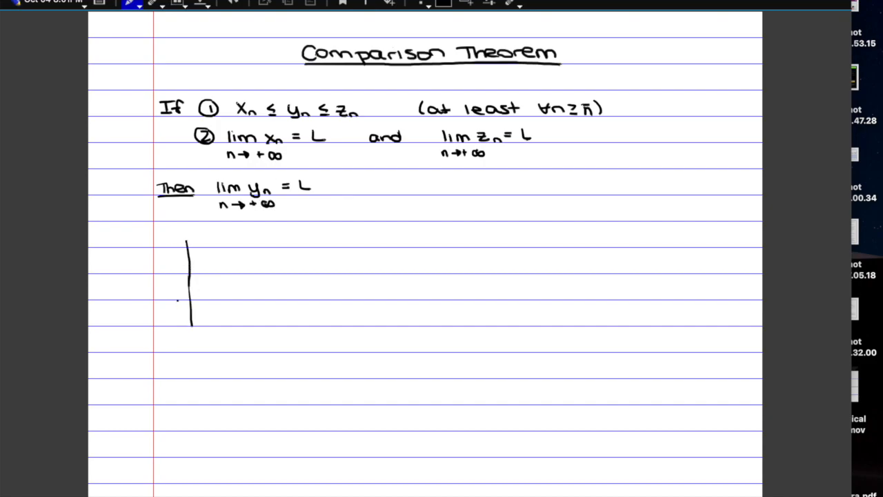
pyautogui.moveTo(179, 302); pyautogui.dragTo(280, 301)
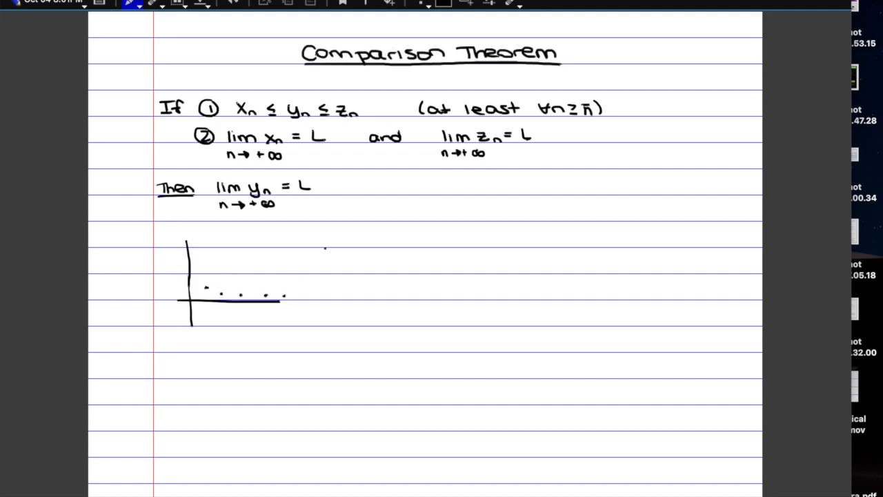
pyautogui.click(442, 5)
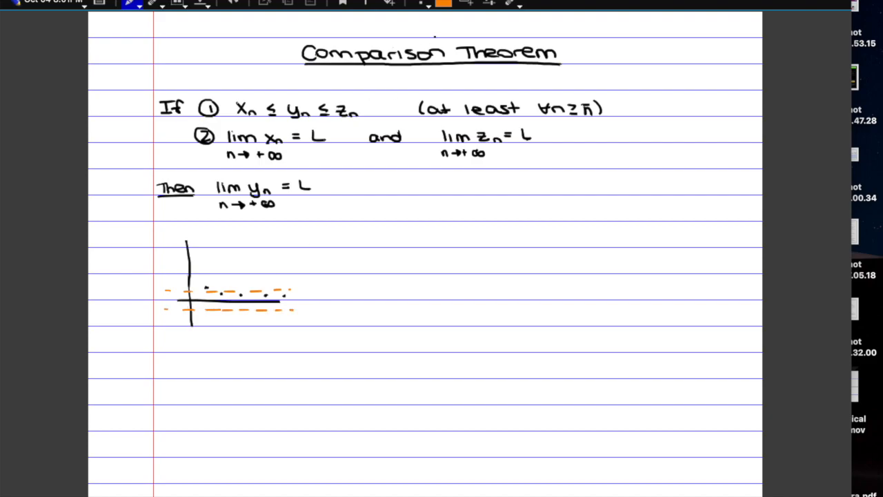
pyautogui.click(444, 4)
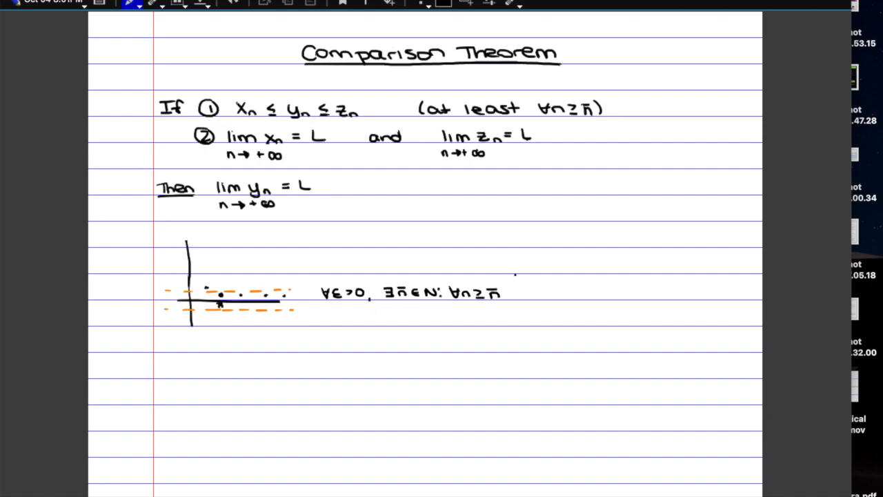
pyautogui.write('Xn')
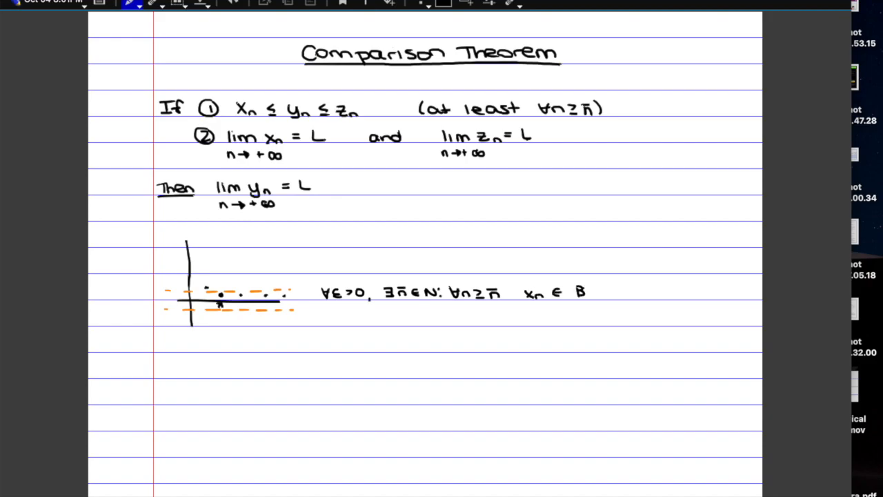
pyautogui.write('(L)')
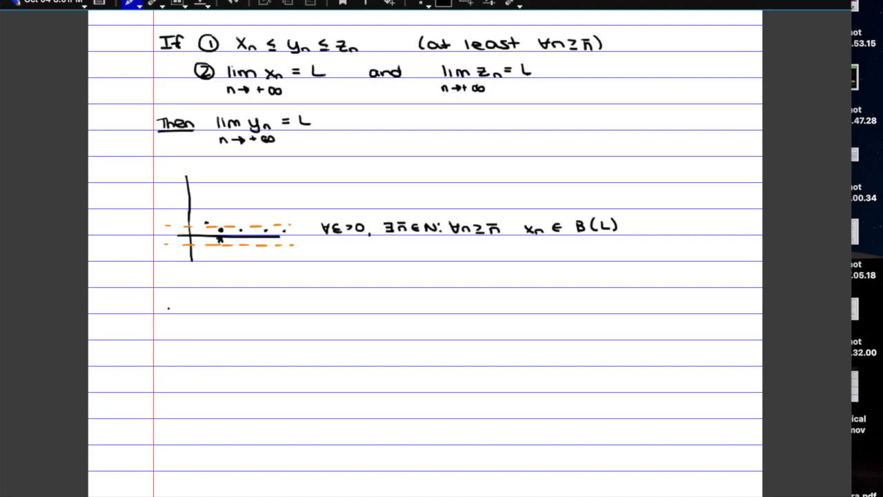
# - Write an underlined PROOF heading, then 'xn ≤ yn ≤ zn (at least ∀n≥n̄)' beneath it
pyautogui.write('PR.')
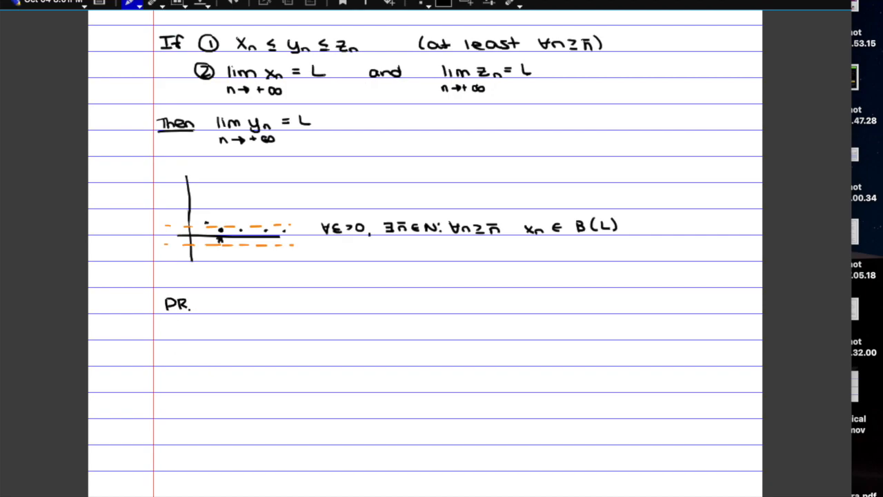
pyautogui.write('OOF')
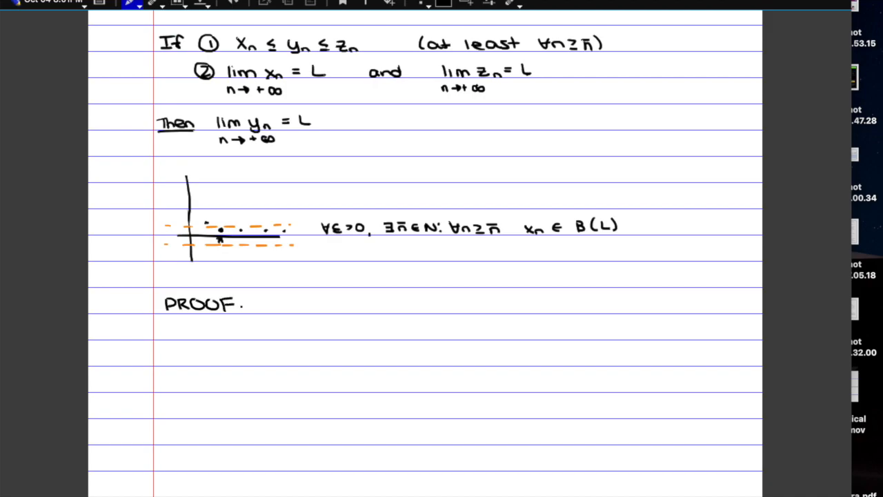
pyautogui.moveTo(164, 313); pyautogui.dragTo(235, 312)
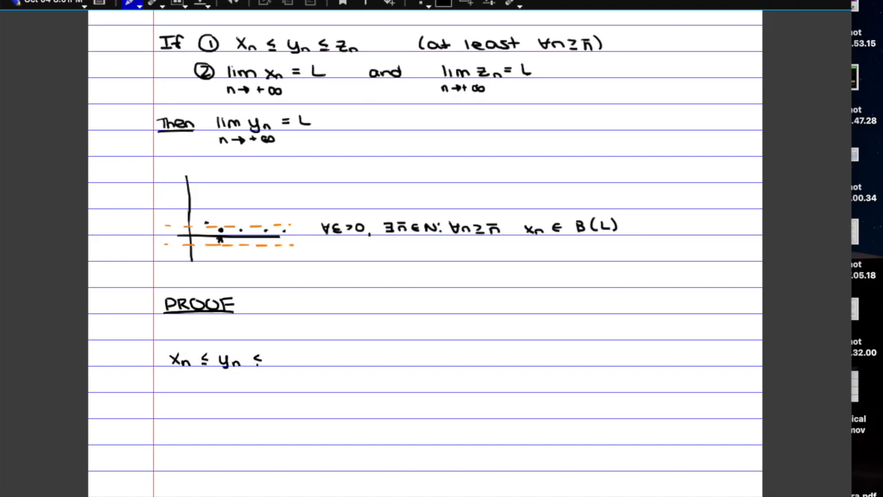
pyautogui.write('Zn')
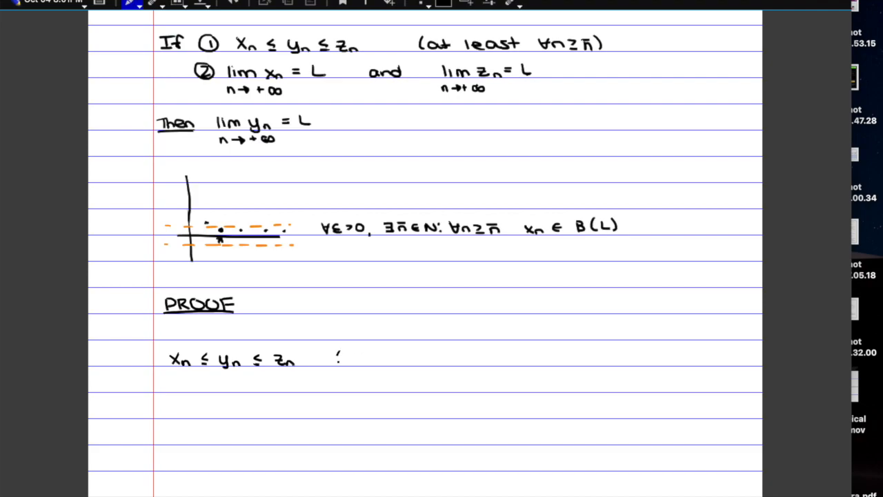
pyautogui.write('(at least ∀n ≥ n̄;')
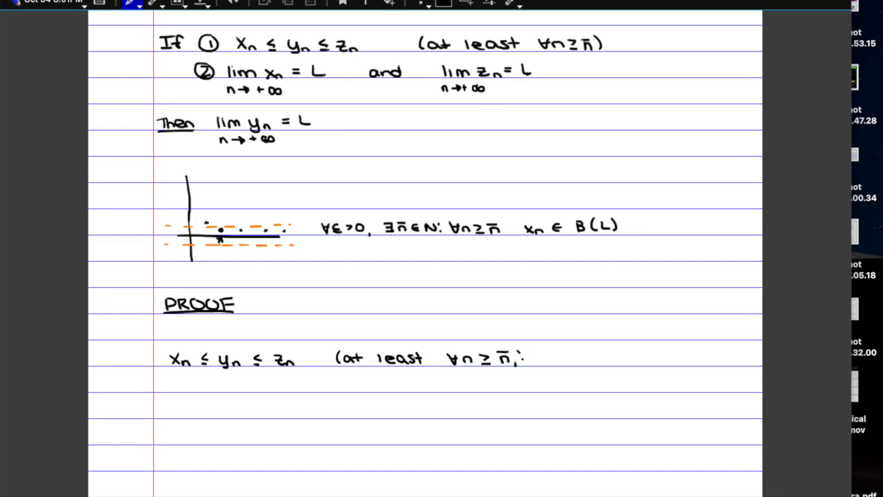
# - Write 'Since lim xn = lim zn = L' as n→+∞, expanding B(L) as L−ε < xn < L+ε
pyautogui.scroll(-3)
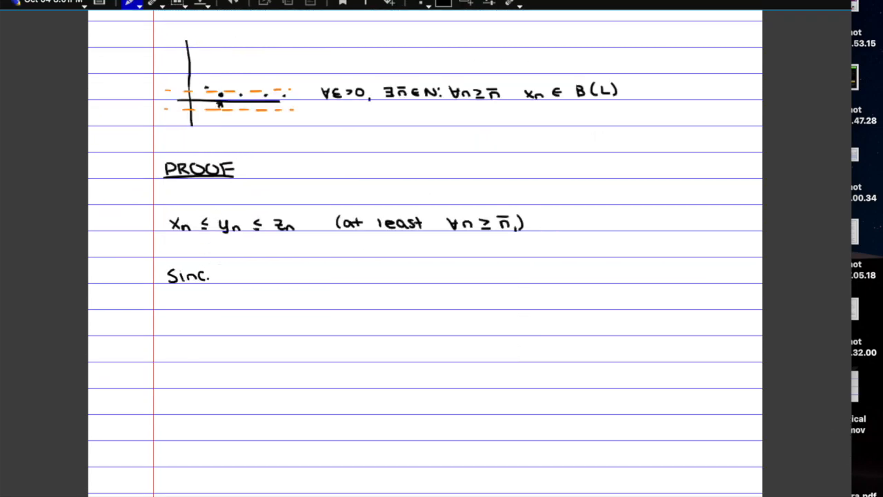
pyautogui.write('lim')
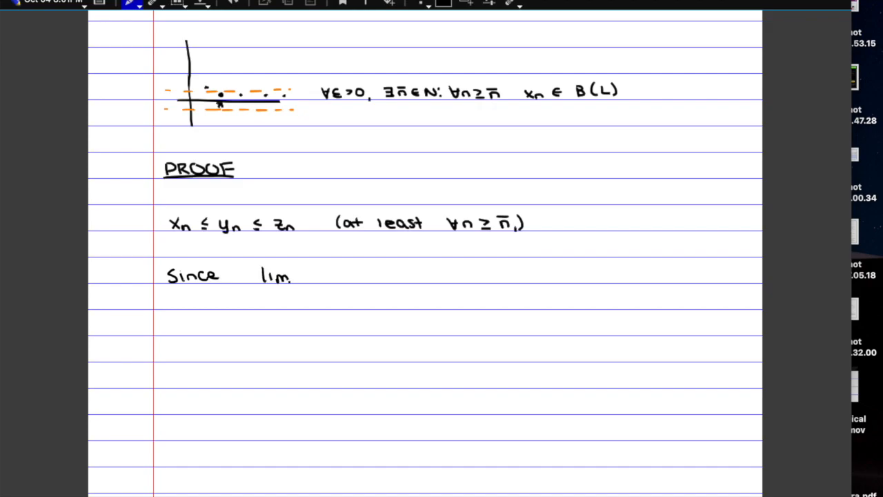
pyautogui.write('xn = lim z')
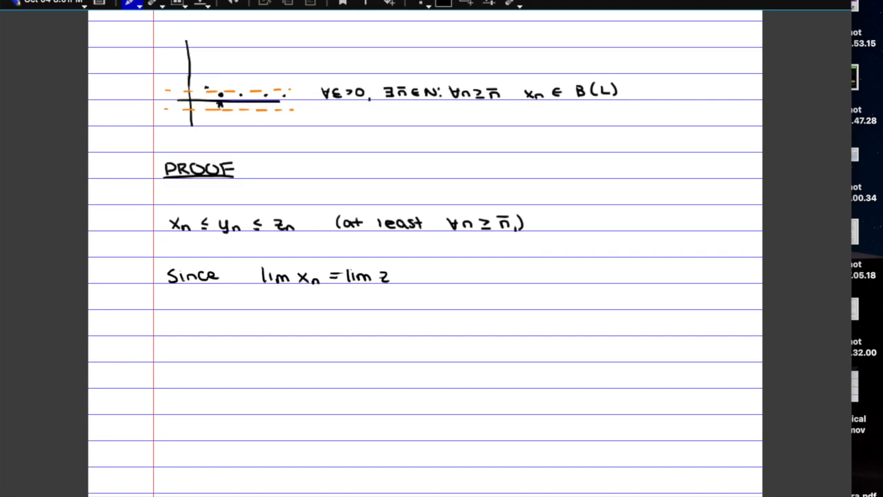
pyautogui.write('= L')
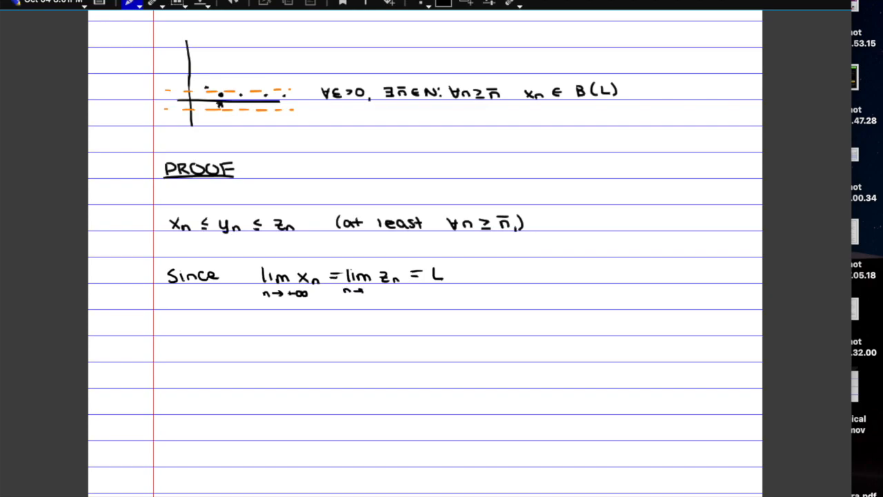
pyautogui.write('+∞')
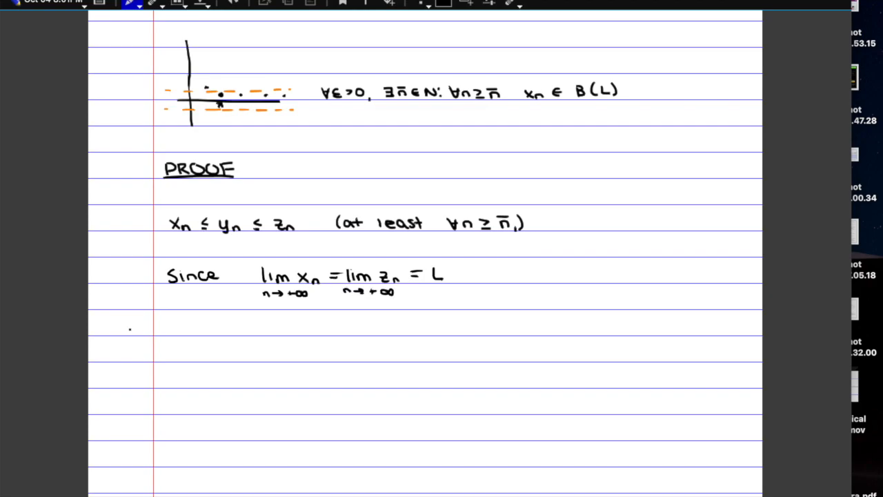
pyautogui.click(174, 326)
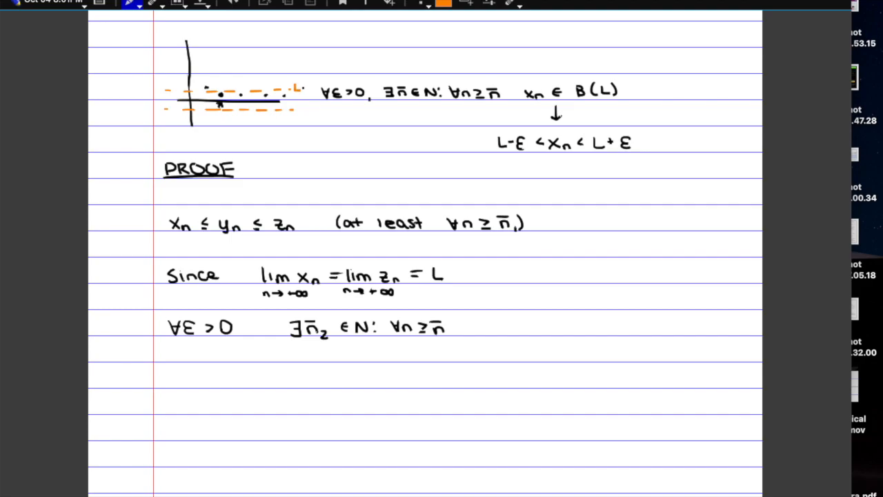
# - Label the dashed lines L+ε and L−ε, then bound xn, zn within L±ε for n≥n̄2, n̄3
pyautogui.write('L+E')
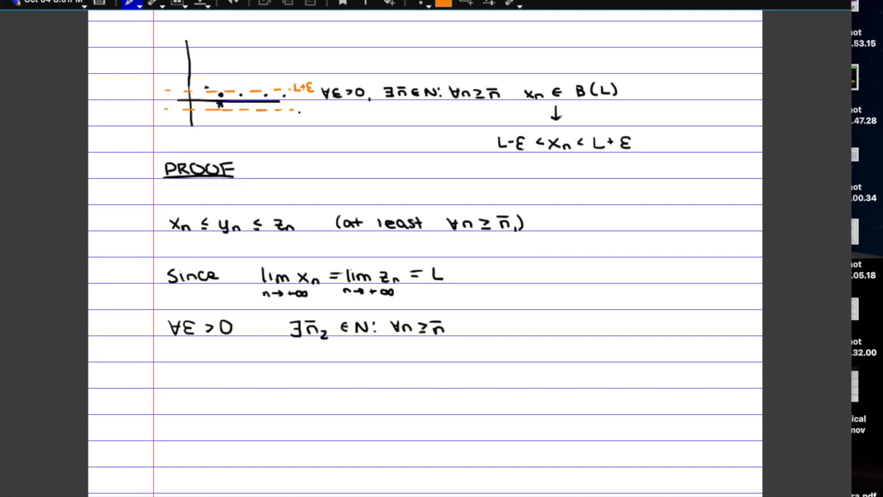
pyautogui.write('L-ε')
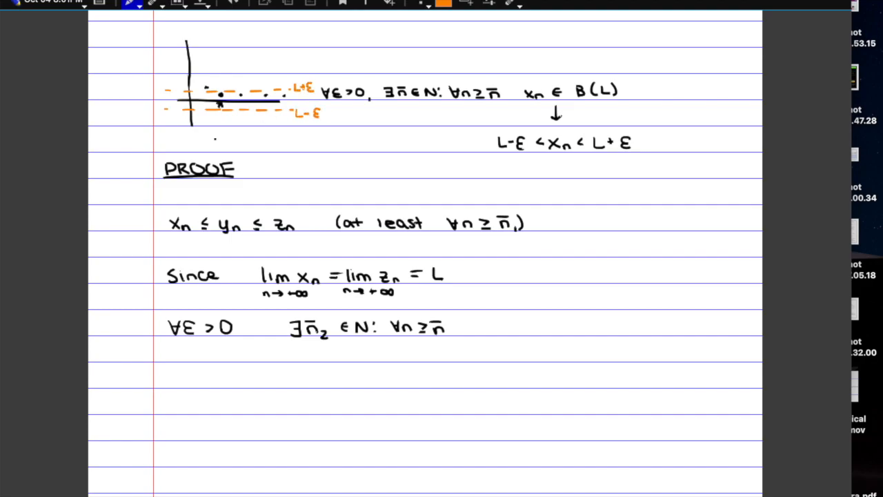
pyautogui.click(443, 5)
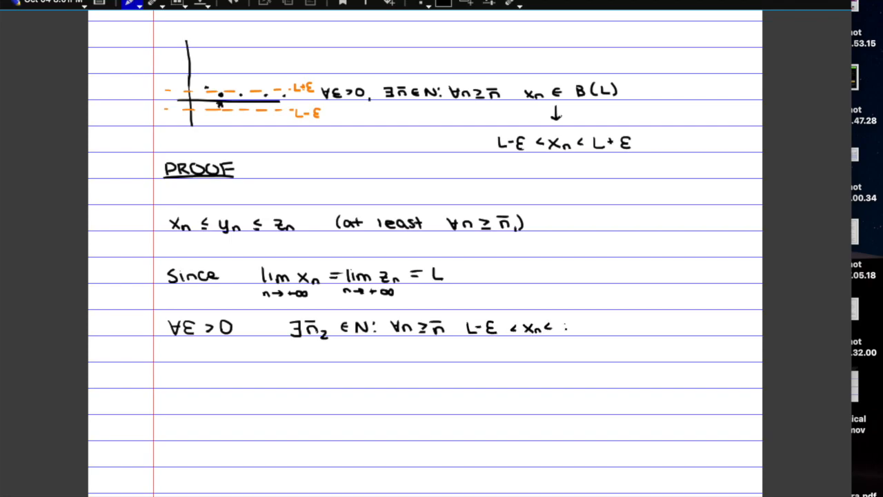
pyautogui.write('L+E')
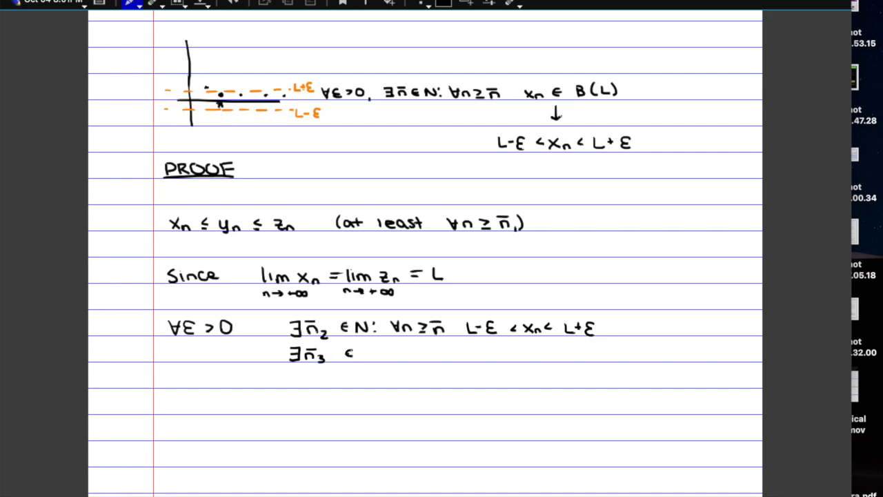
pyautogui.write('∈N: ∀n>n̄₃ . <zₙ< L+E')
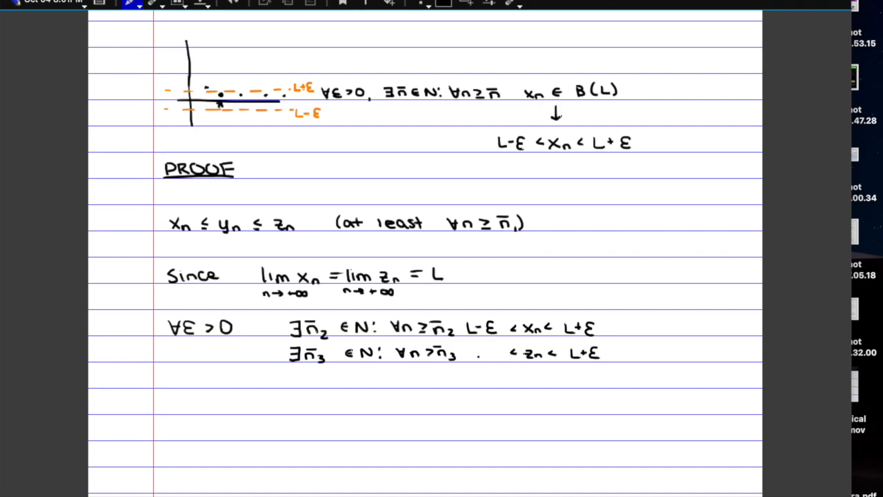
pyautogui.write('L-ε')
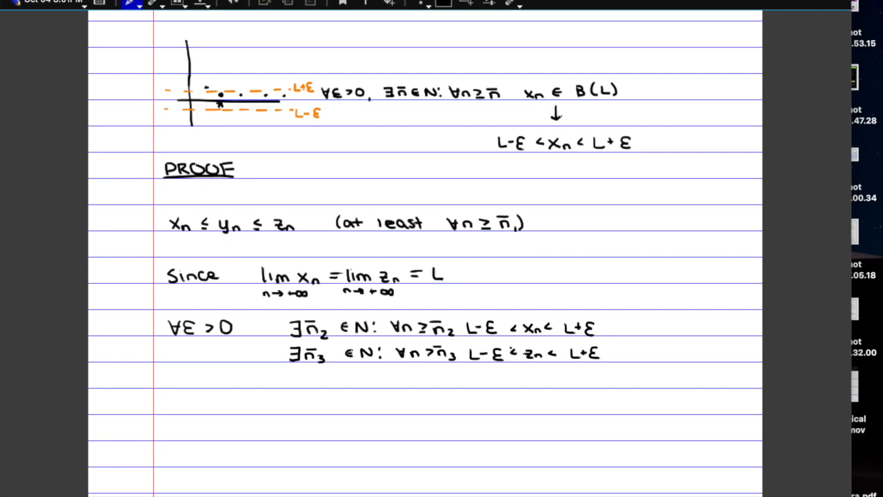
# - Below the ε-bounds, write 'Take n̄ = max(n̄1, n̄2, n̄3)'
pyautogui.scroll(-3)
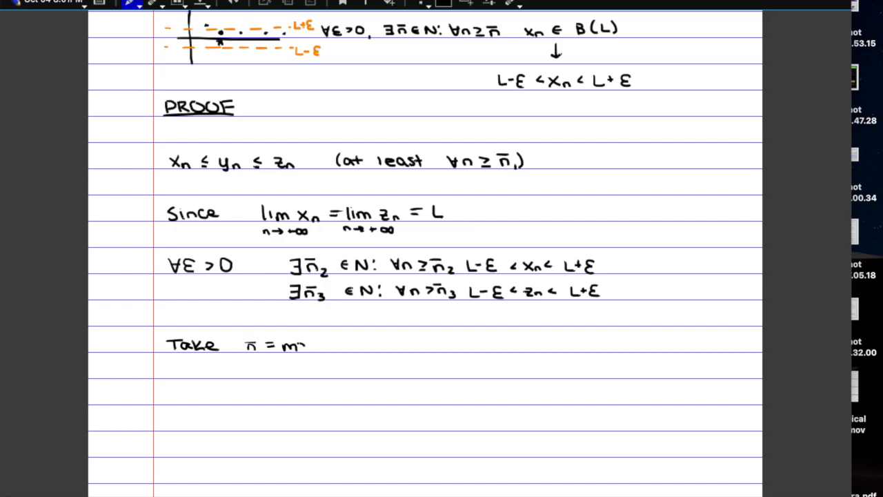
pyautogui.write('max (n̄₁ , n̄₂ , n̄₃')
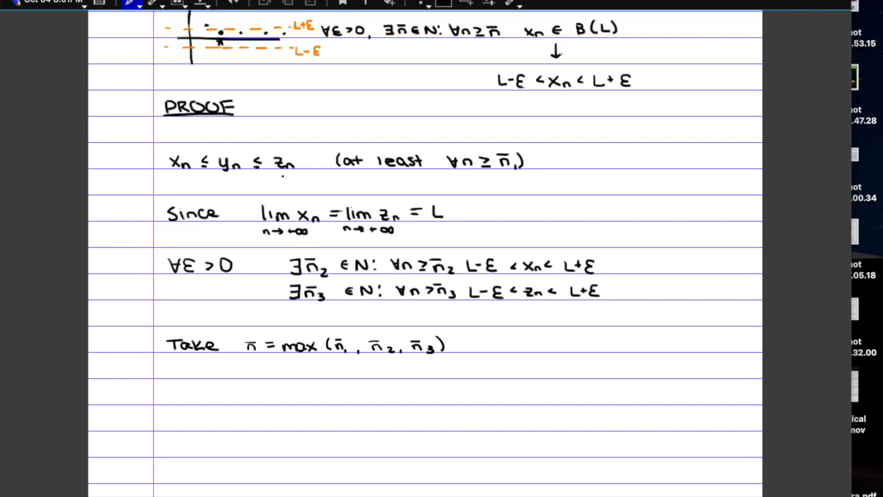
pyautogui.scroll(-3)
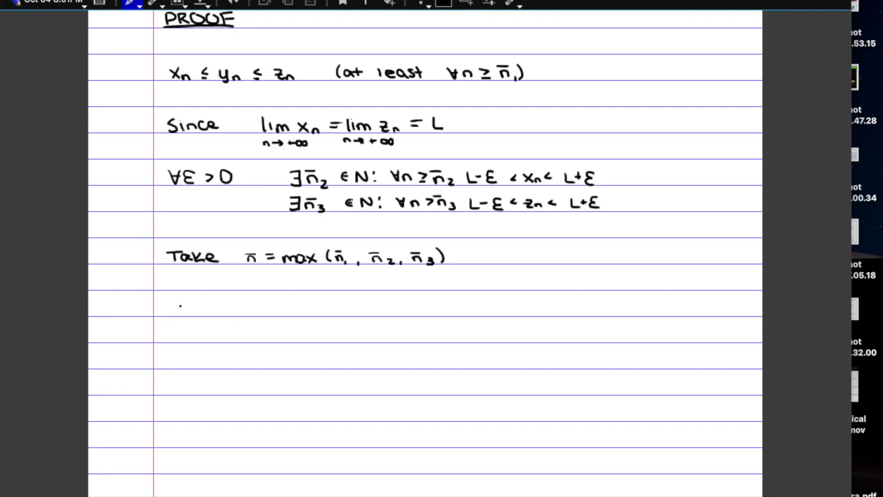
# - Write the chain L−ε < xn ≤ yn ≤ zn < L+ε on the line below n̄
pyautogui.write('L-ε < x')
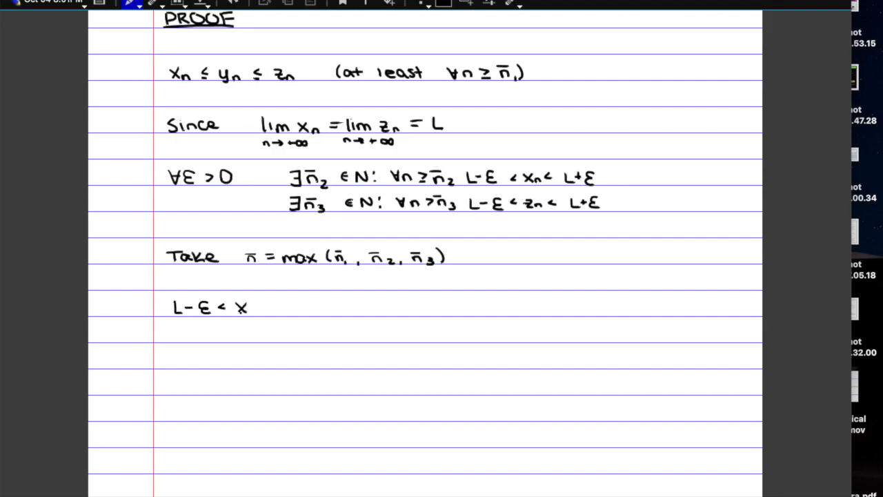
pyautogui.write('n')
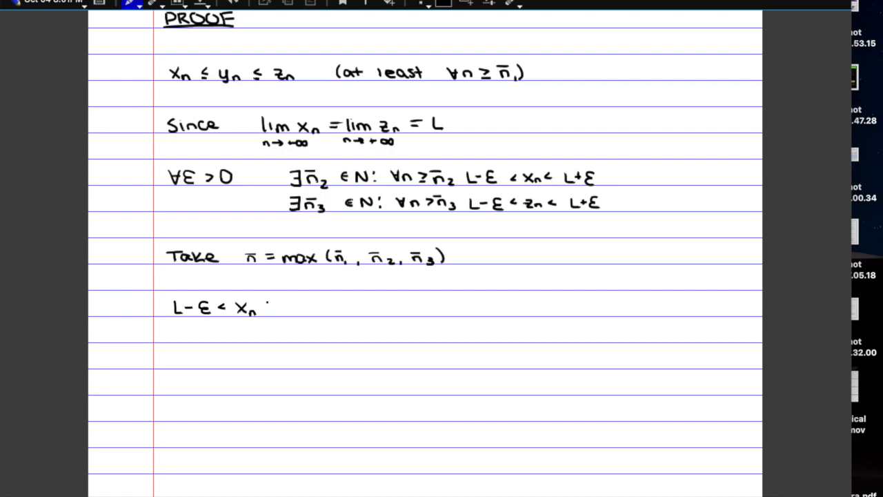
pyautogui.write('≤ y.')
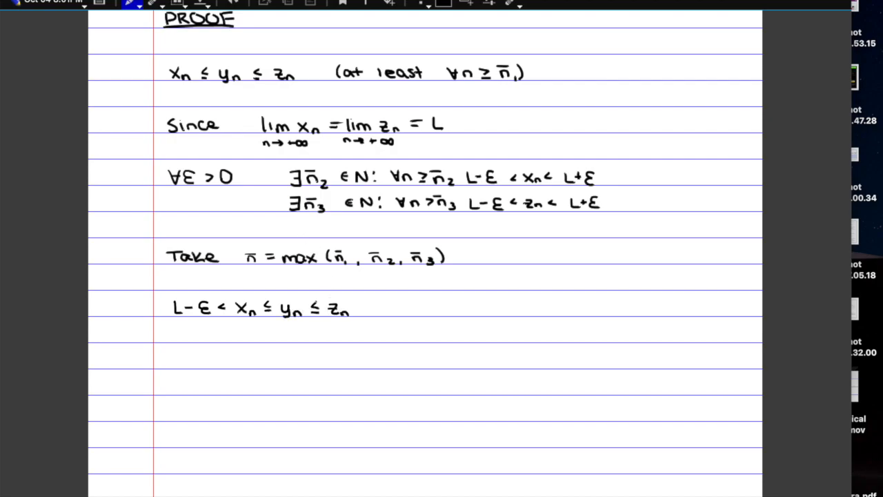
pyautogui.click(364, 308)
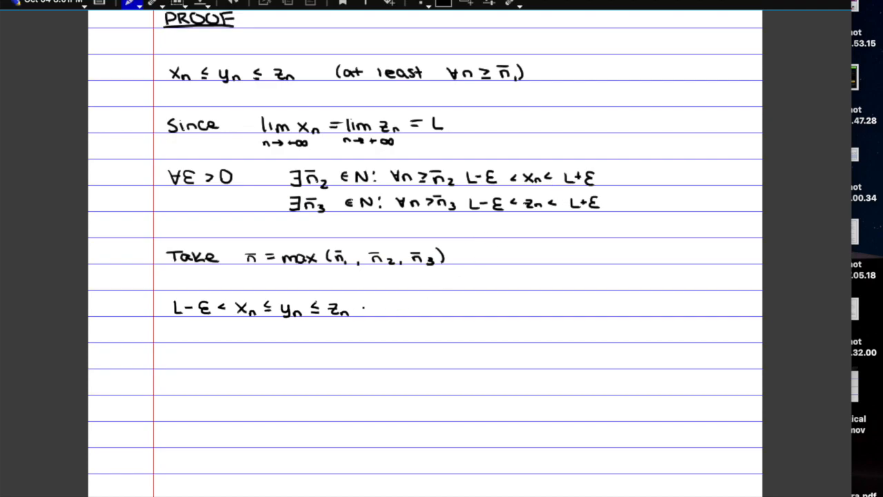
pyautogui.write('< L+ε')
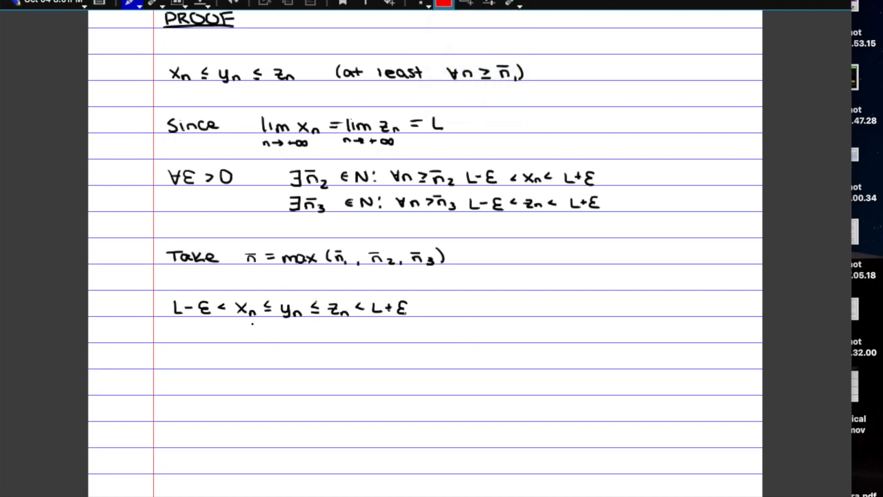
# - Strike out xn and zn in red, then write L−ε < yn < L+ε and lim yn = L
pyautogui.moveTo(240, 317); pyautogui.dragTo(259, 297)
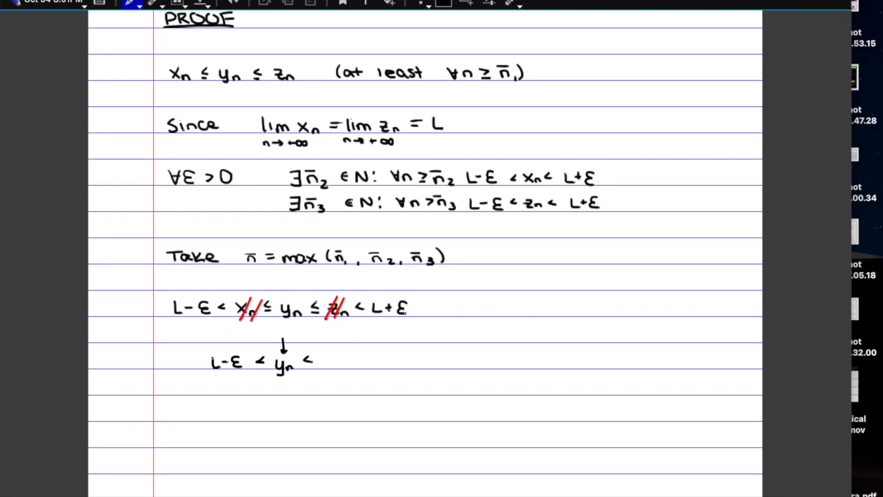
pyautogui.write('L+E')
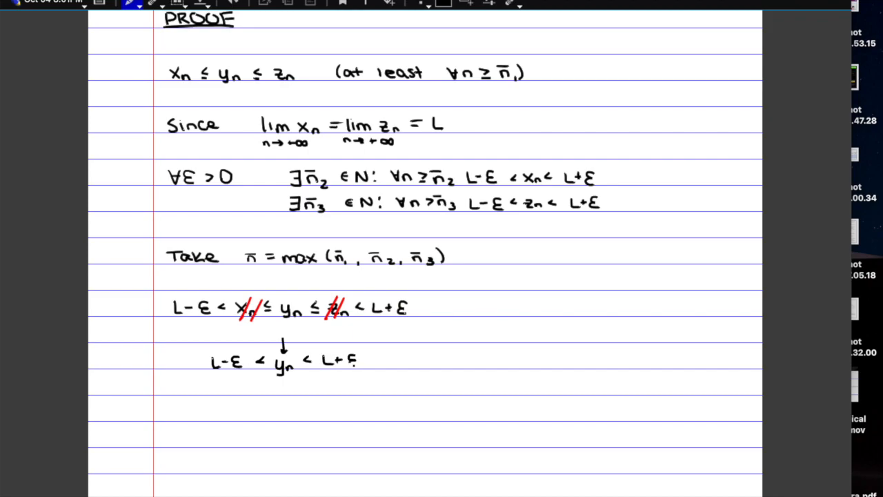
pyautogui.scroll(-3)
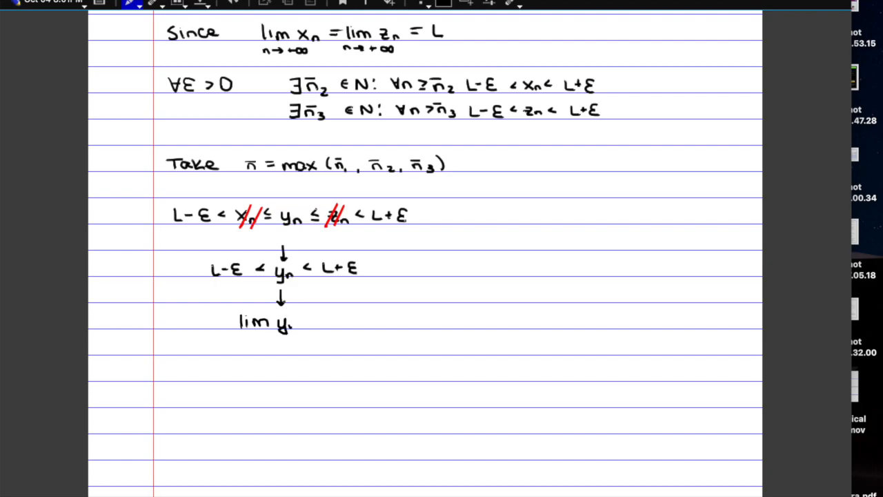
pyautogui.write('= L')
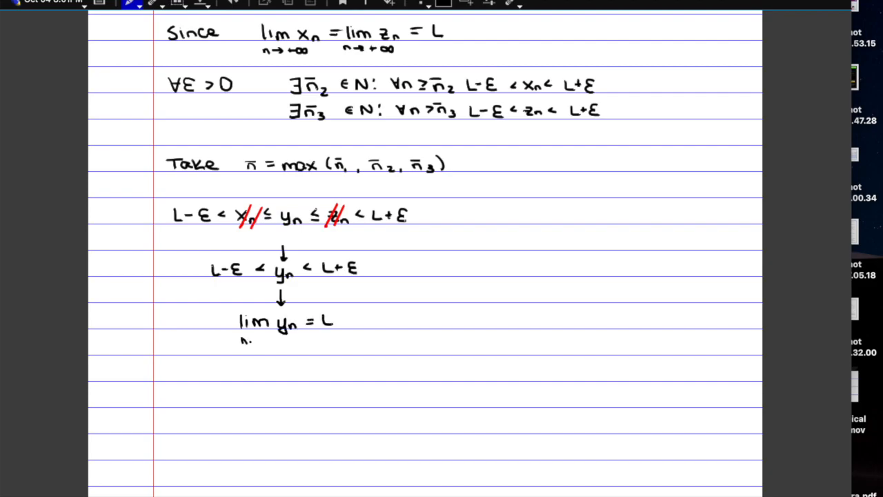